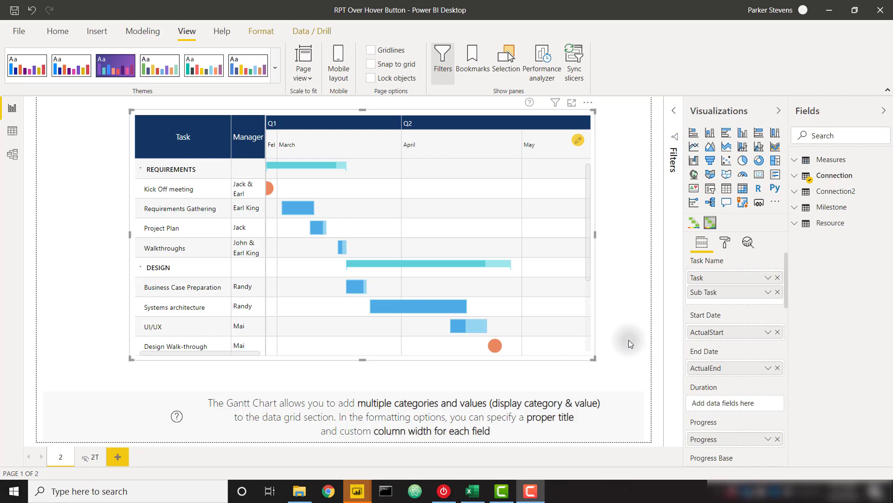
mouse_move(629, 324)
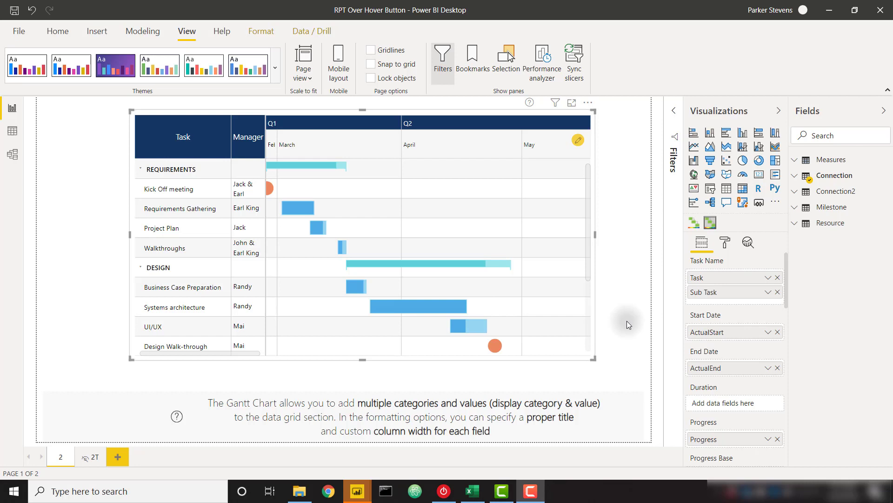
mouse_move(528, 110)
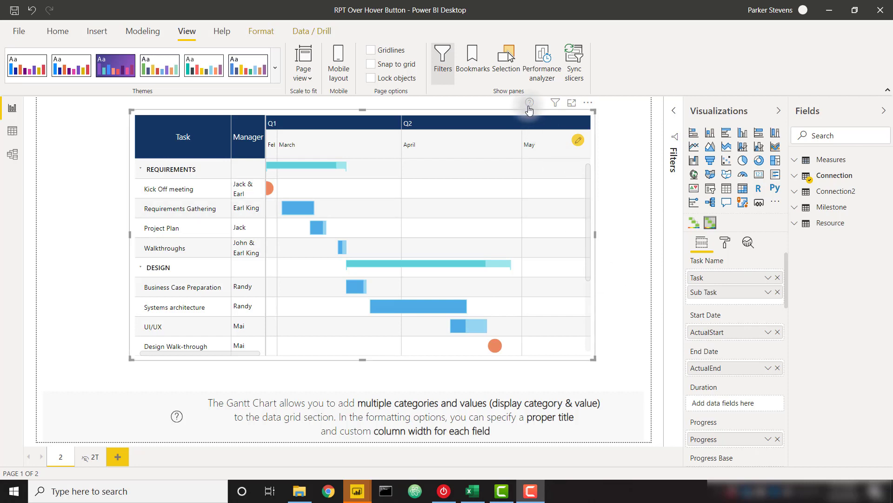
mouse_move(532, 101)
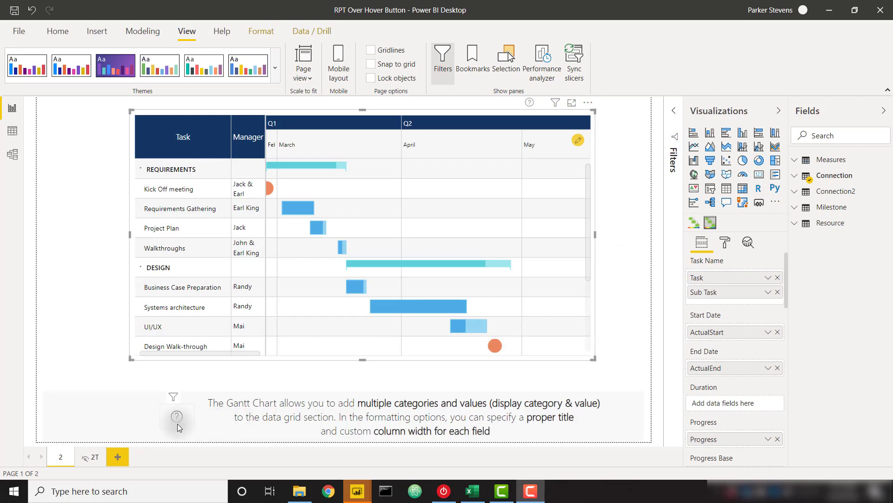
Adjust the page's information and formatting settings, entering '(days)' and 80
left_click(177, 416)
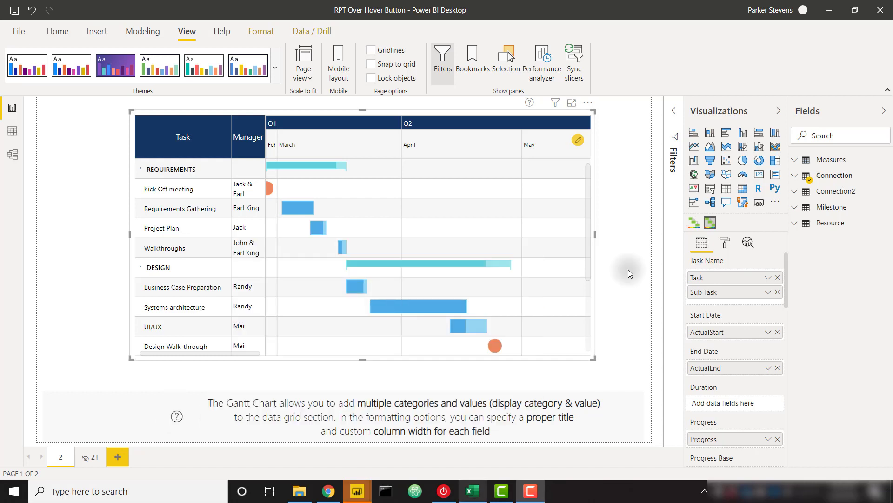
mouse_move(629, 271)
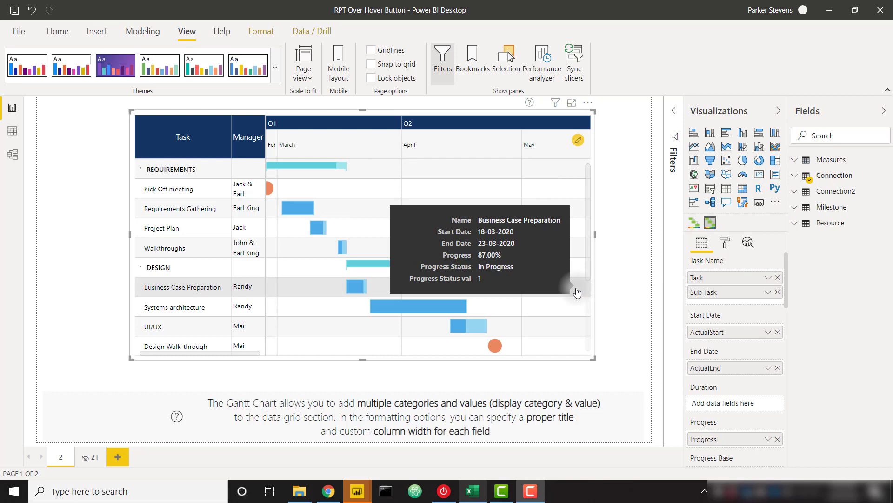
mouse_move(609, 309)
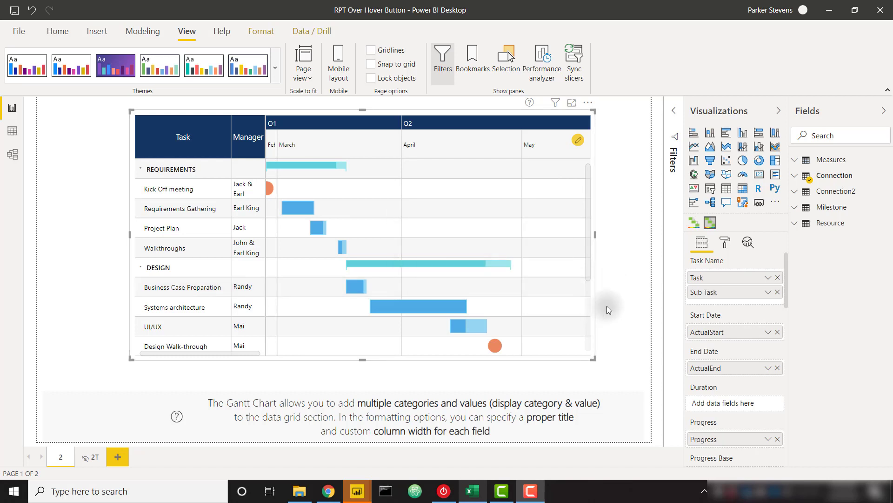
mouse_move(603, 373)
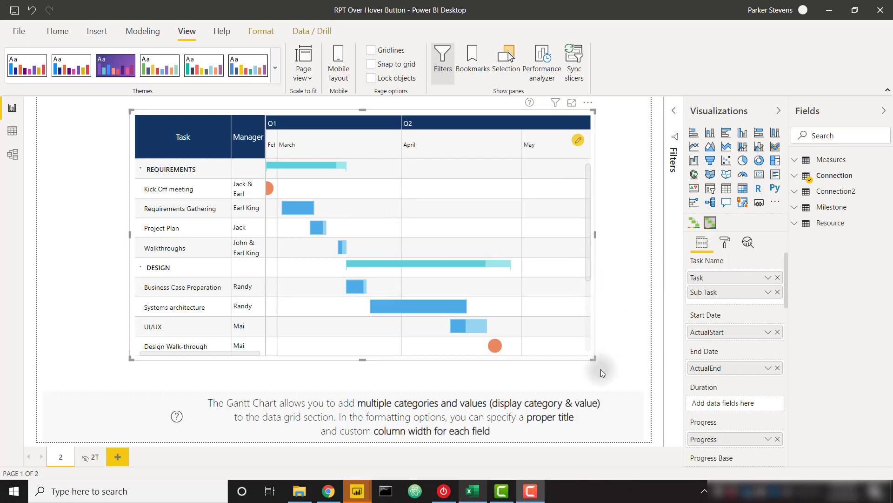
mouse_move(451, 372)
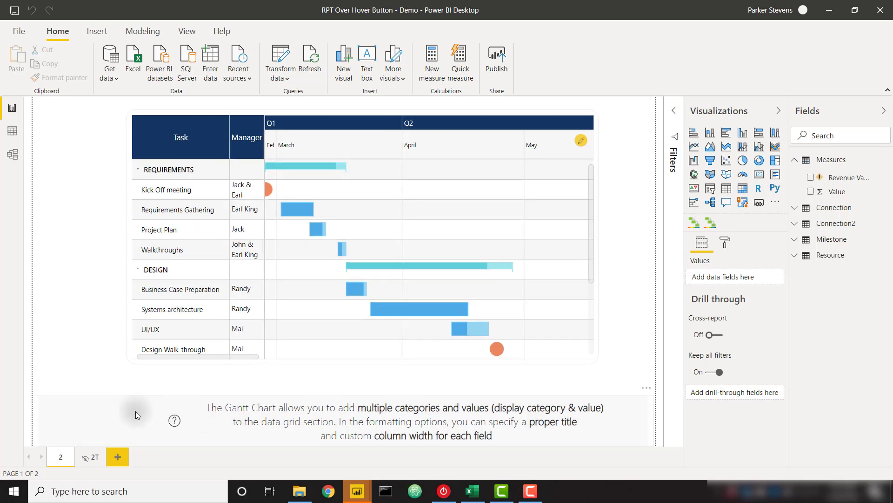
left_click(94, 456)
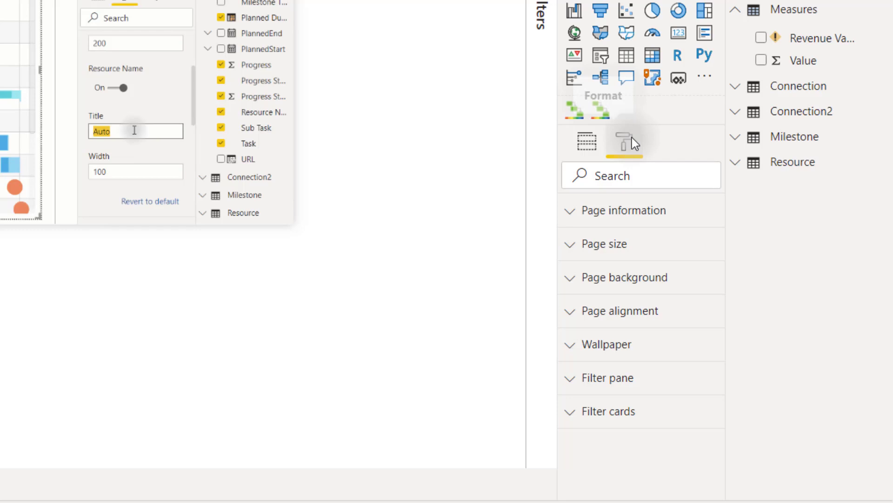
left_click(625, 278)
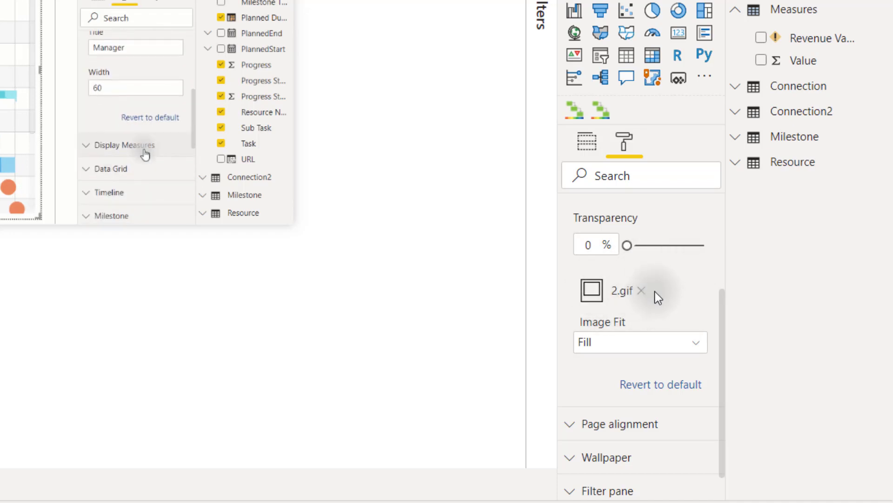
left_click(124, 144)
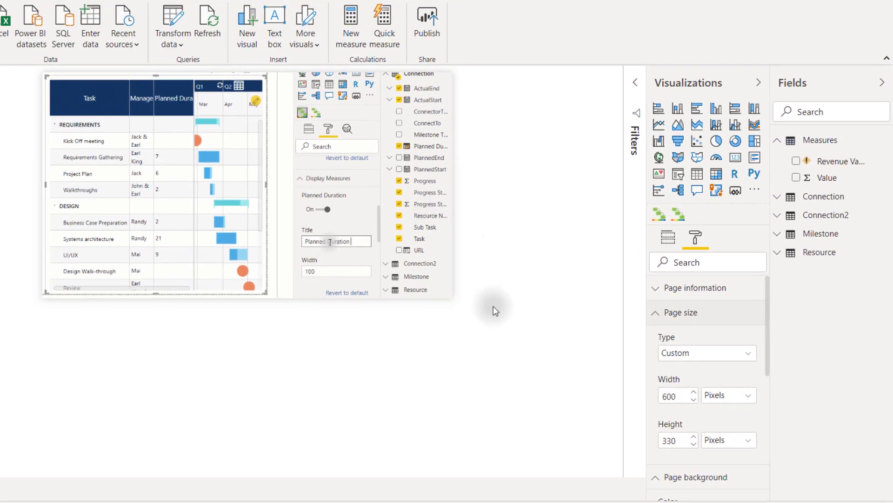
type("(days)")
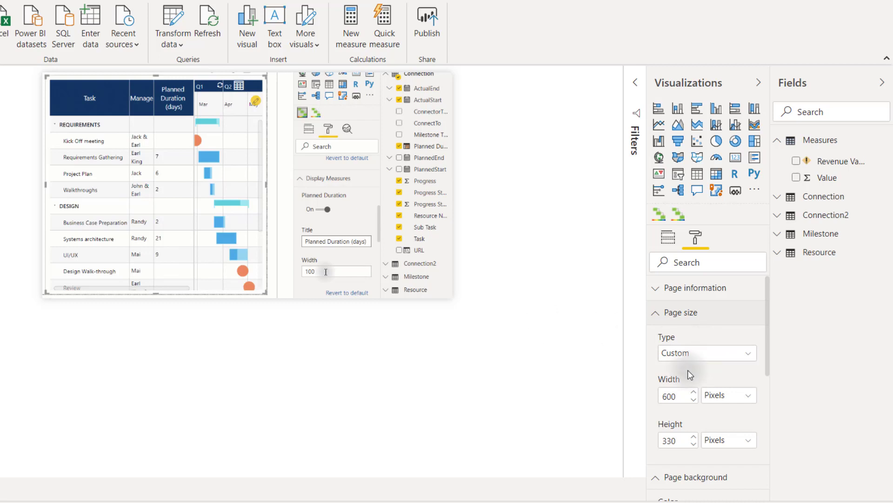
type("80")
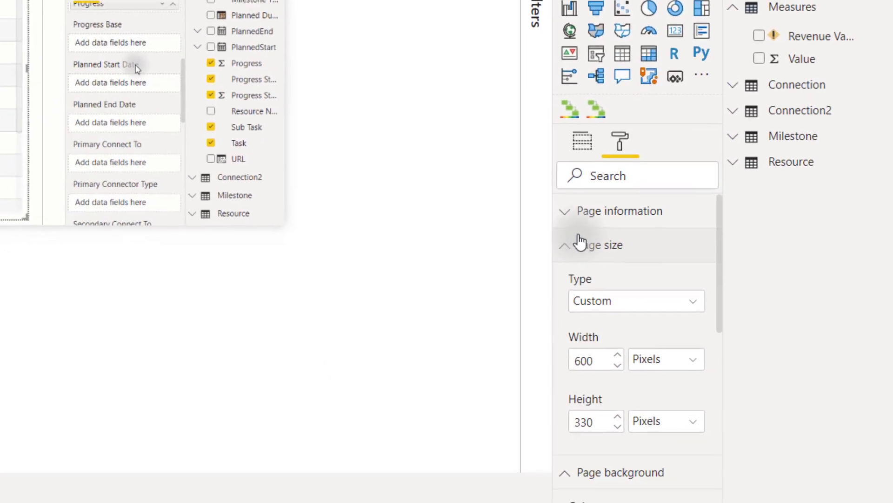
left_click(565, 210)
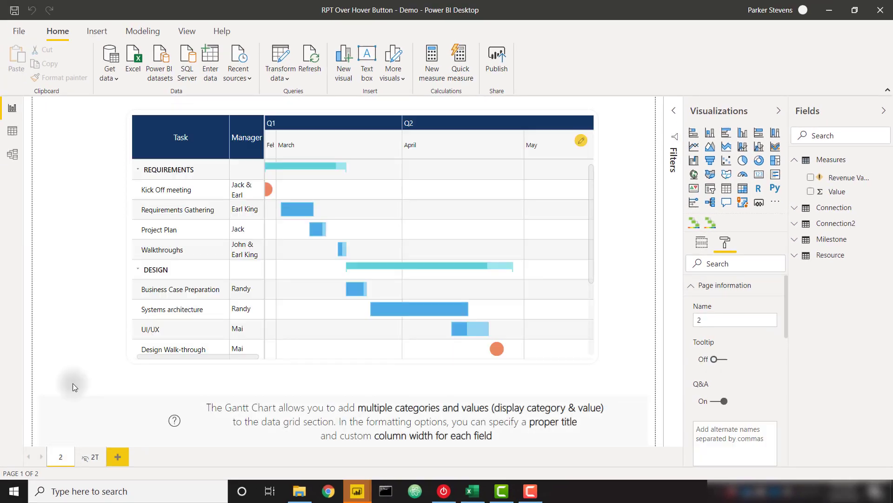
With the question-mark image selected, insert a Help button from the Buttons list
left_click(174, 420)
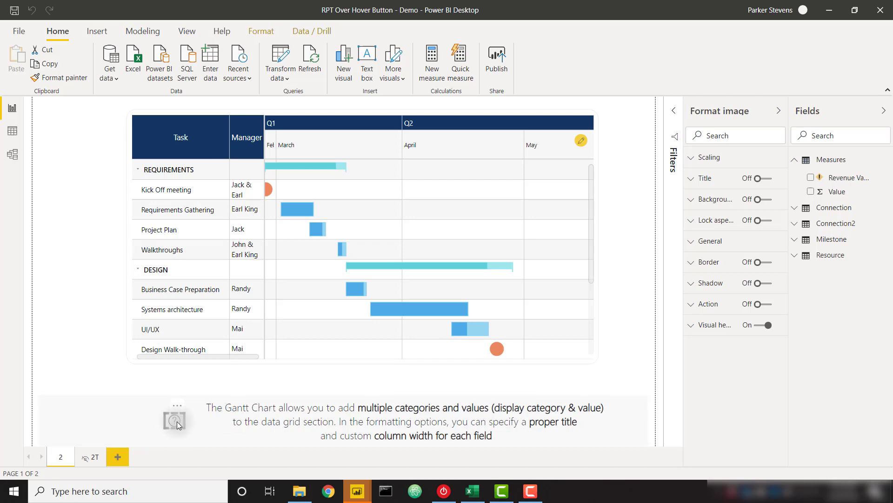
mouse_move(108, 33)
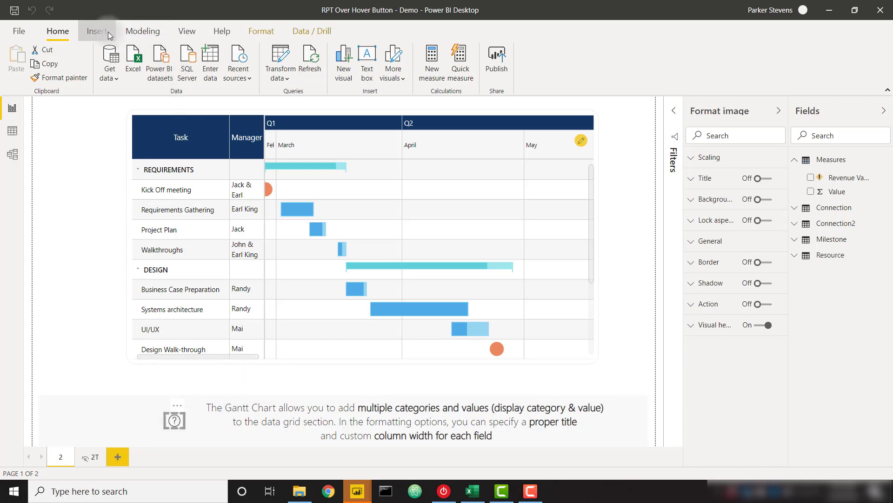
left_click(97, 31)
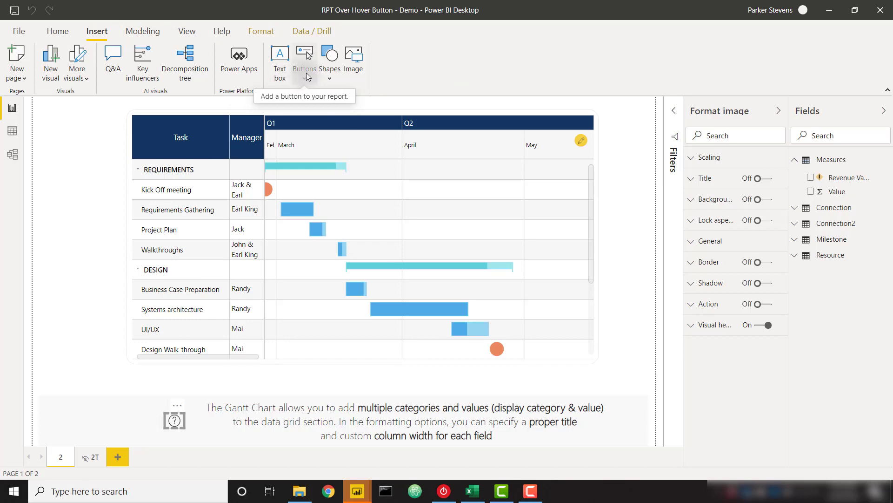
left_click(304, 61)
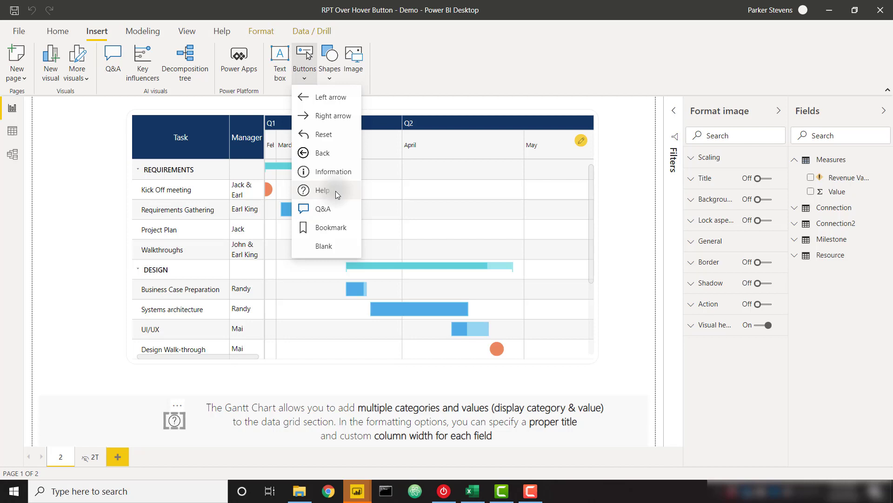
left_click(148, 384)
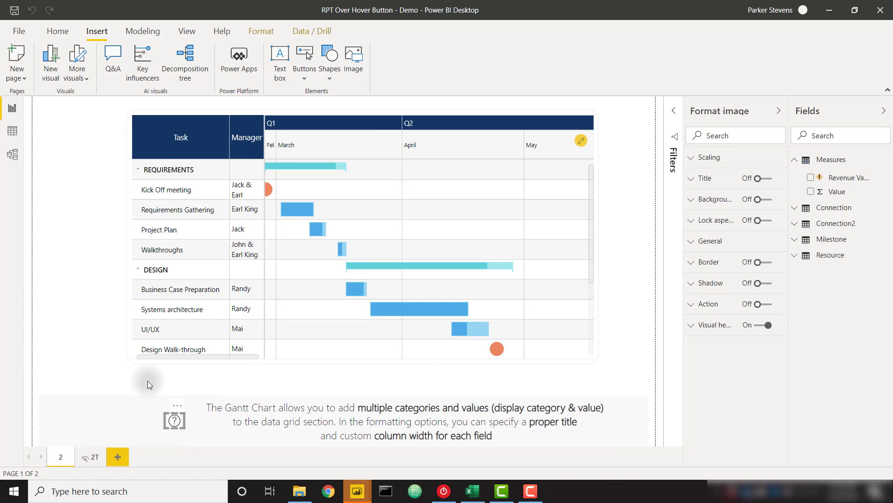
mouse_move(175, 428)
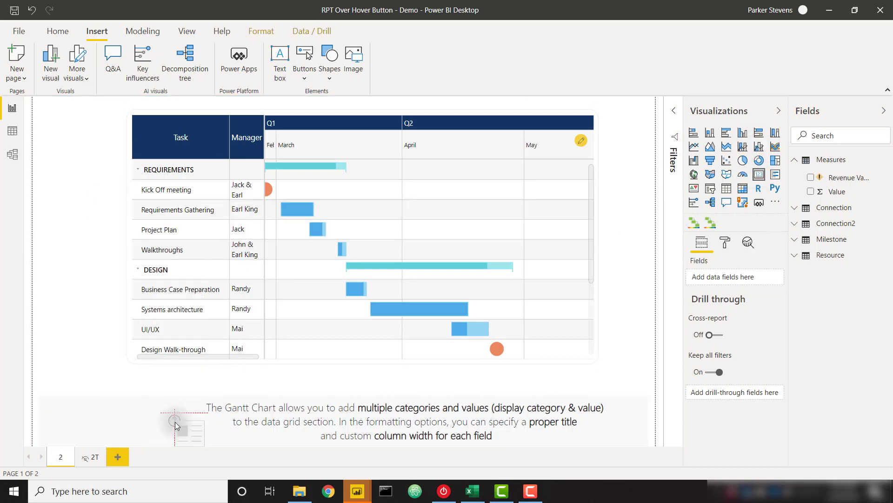
Place a card below the Gantt chart and commit the Tooltip Text measure of W letters
left_click(58, 32)
type("Tooltip Text = \"W W W W W W W W")
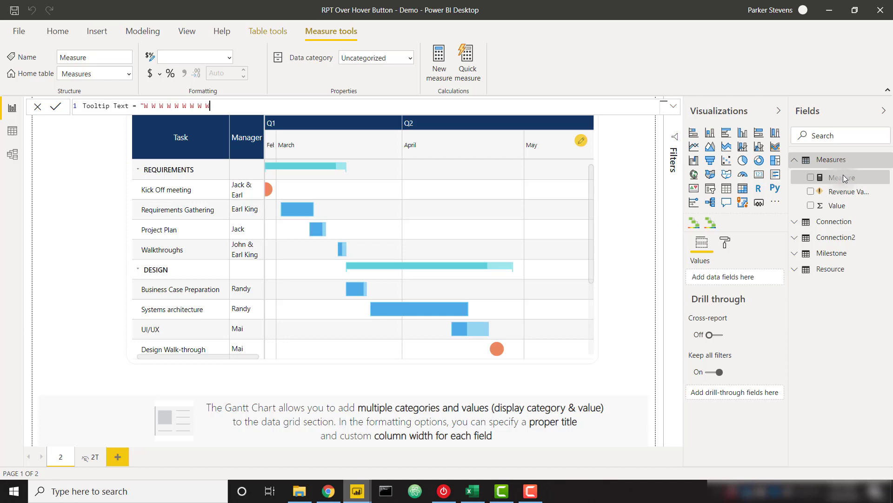
key("Enter")
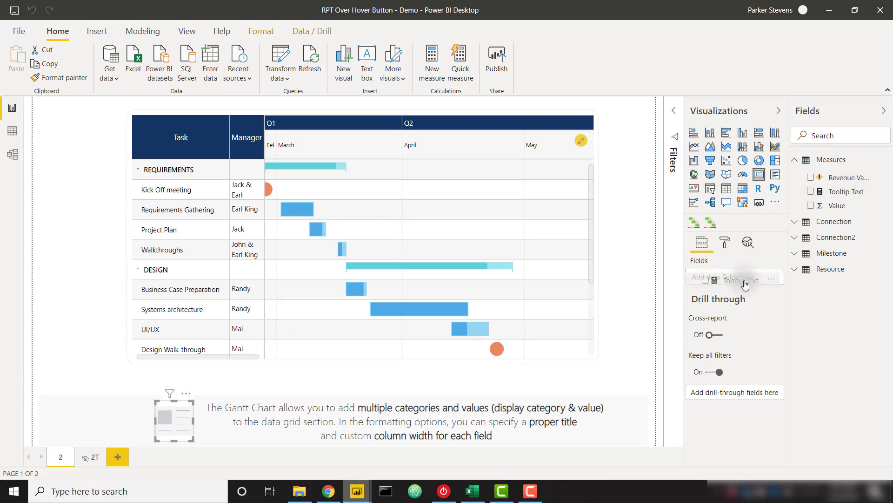
Feed Tooltip Text into the card, turn its category label off and lower the data label text size
left_click(811, 192)
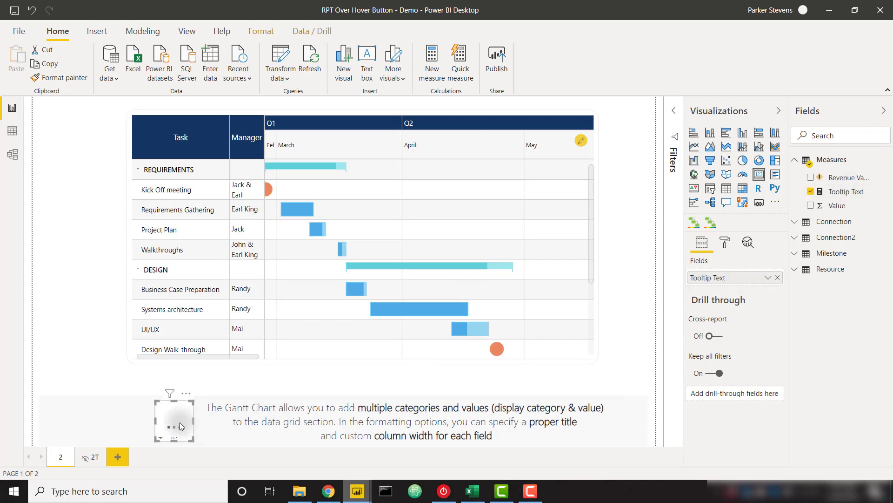
left_click(724, 242)
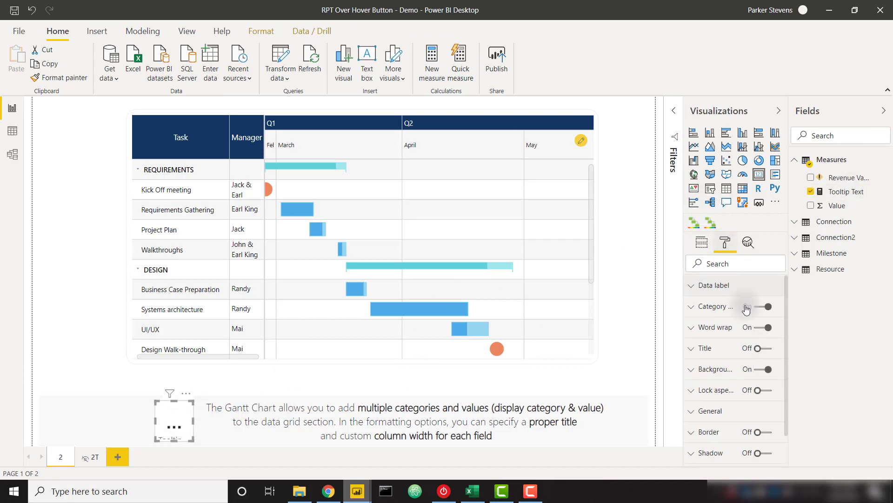
left_click(763, 306)
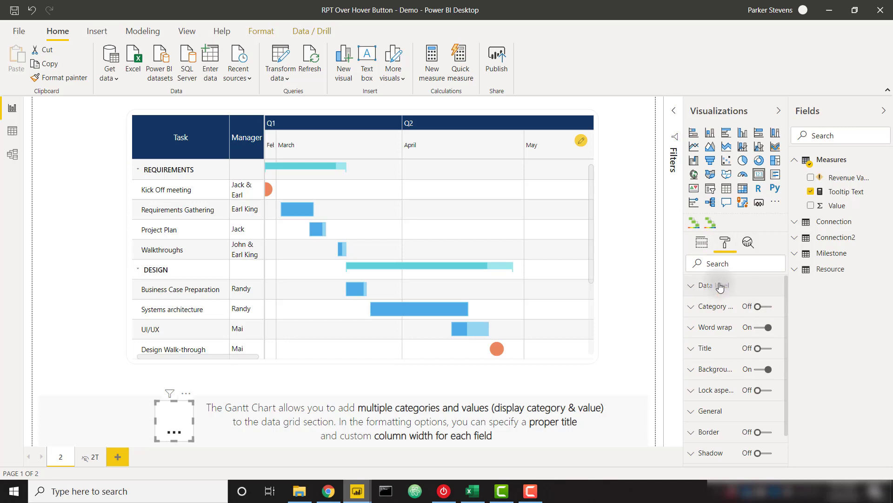
left_click(691, 286)
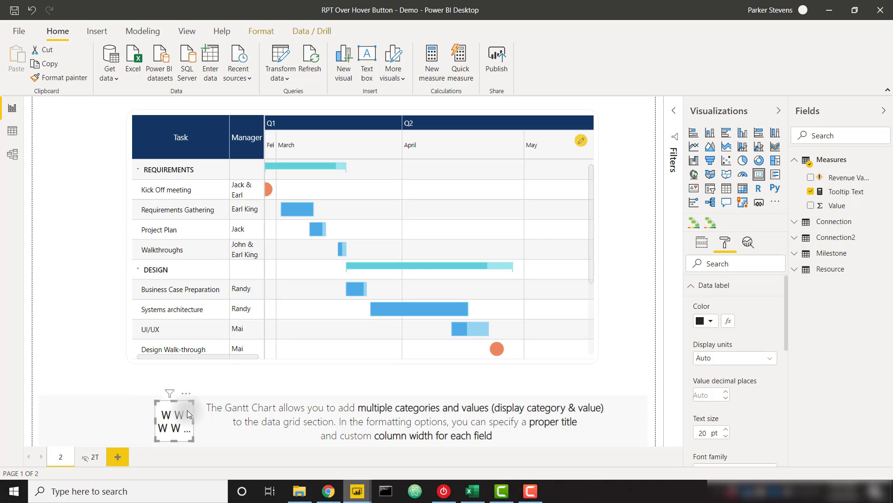
mouse_move(691, 424)
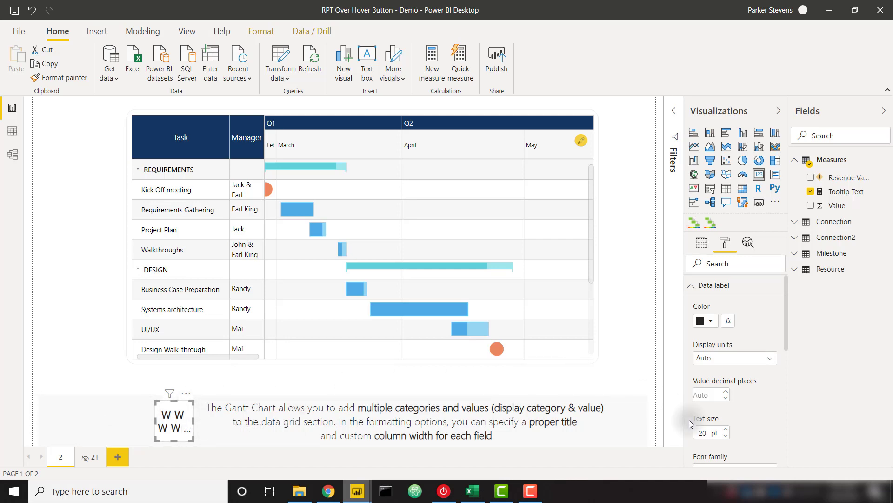
triple_click(702, 433)
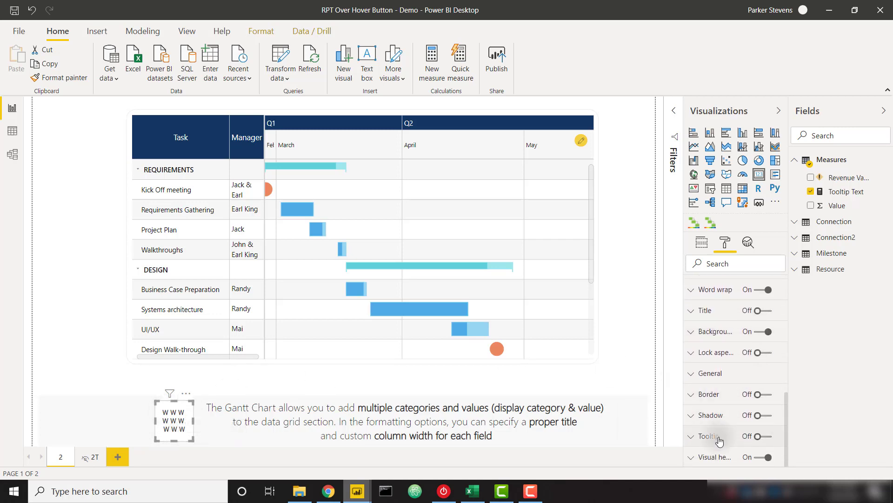
Turn the card's tooltip on as a report-page tooltip pointing at page 2T
left_click(766, 436)
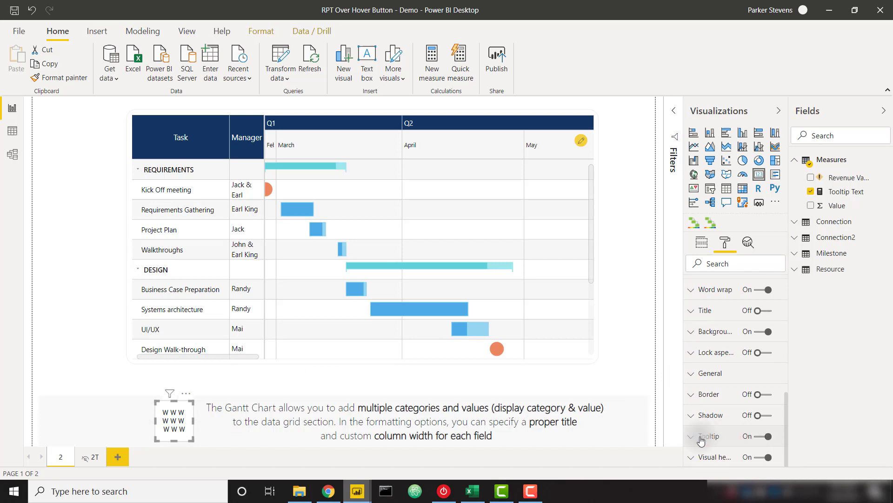
left_click(691, 436)
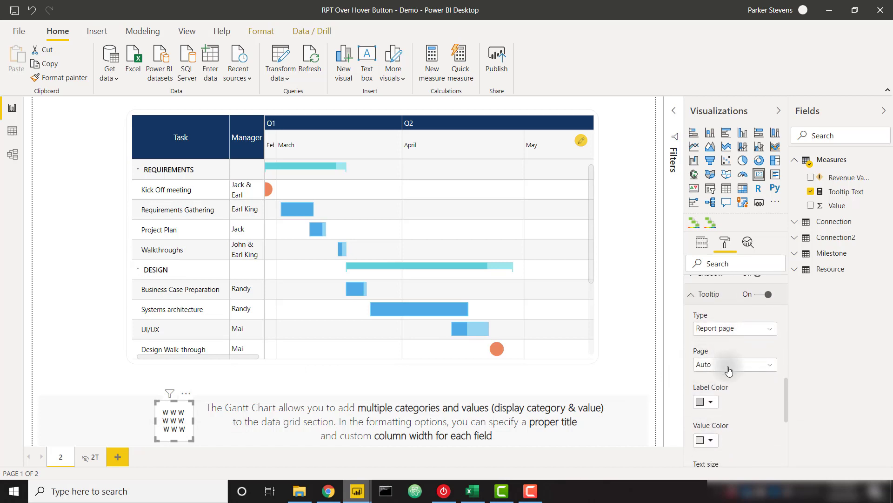
left_click(735, 365)
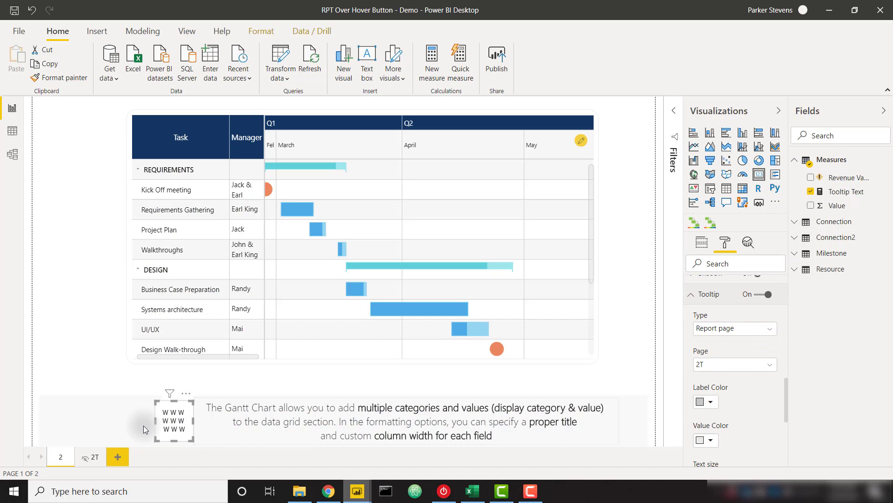
mouse_move(174, 424)
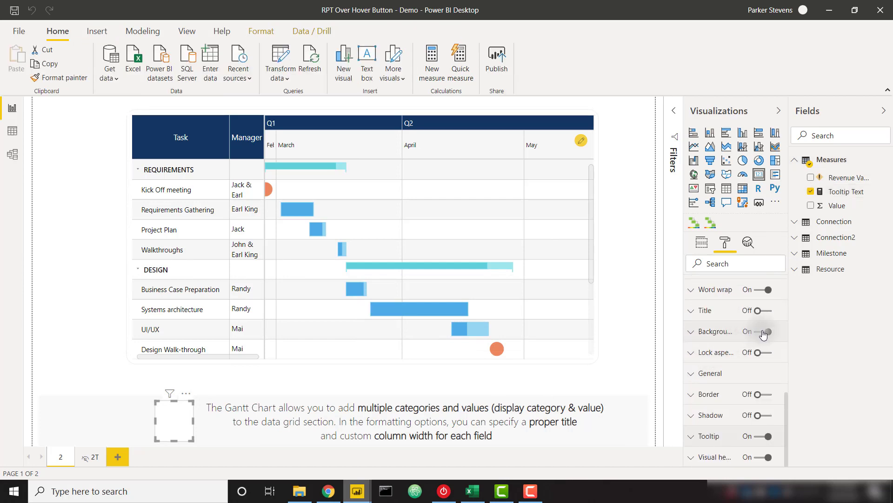
Turn the card's background off and reselect it over the question-mark icon
left_click(765, 331)
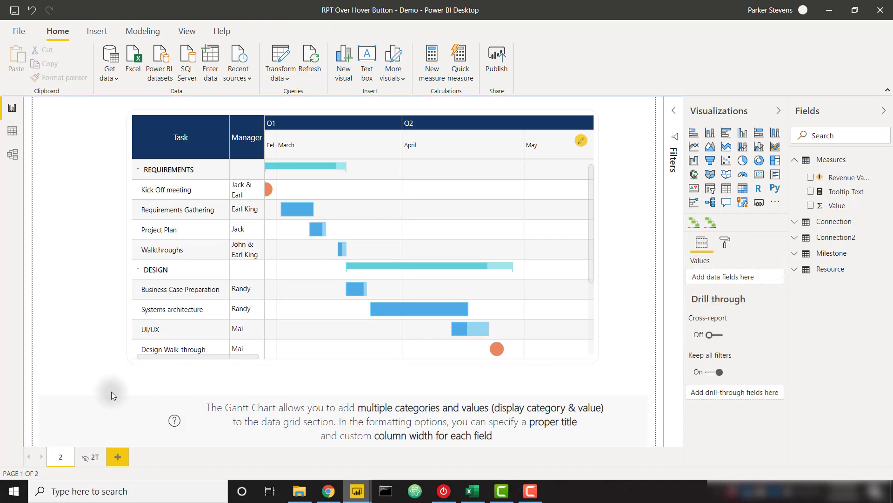
left_click(174, 420)
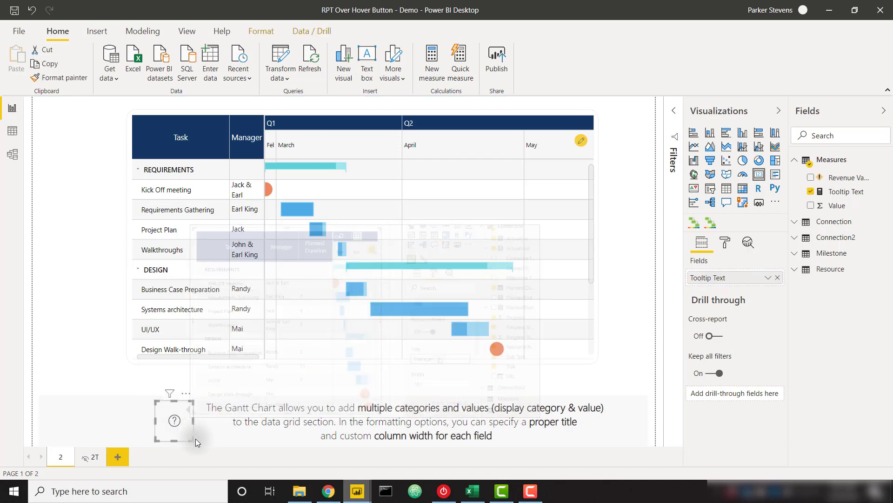
mouse_move(625, 442)
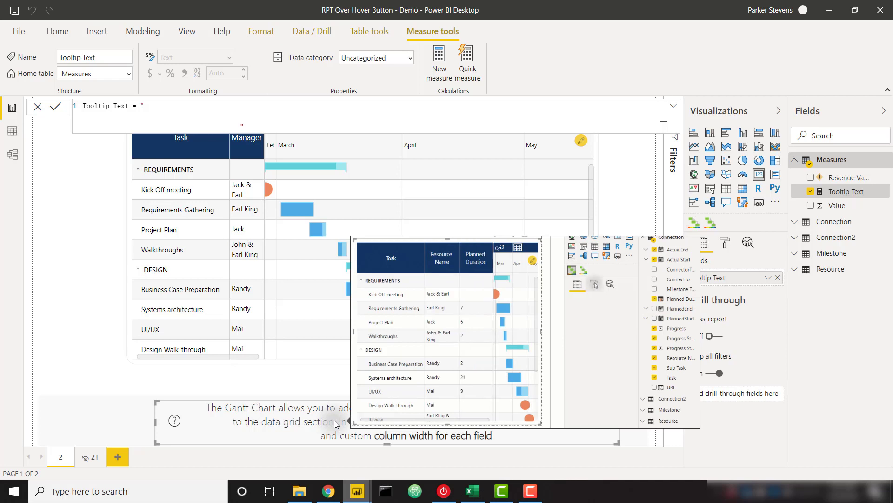
Inside the GIF tooltip demo, rename Gantt column titles, entering 'Ma' and 'Planned'
left_click(594, 345)
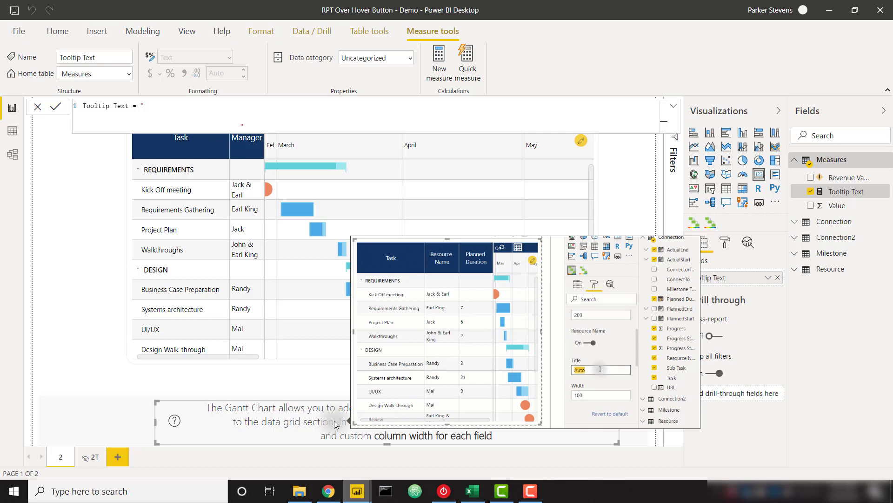
type("Manager")
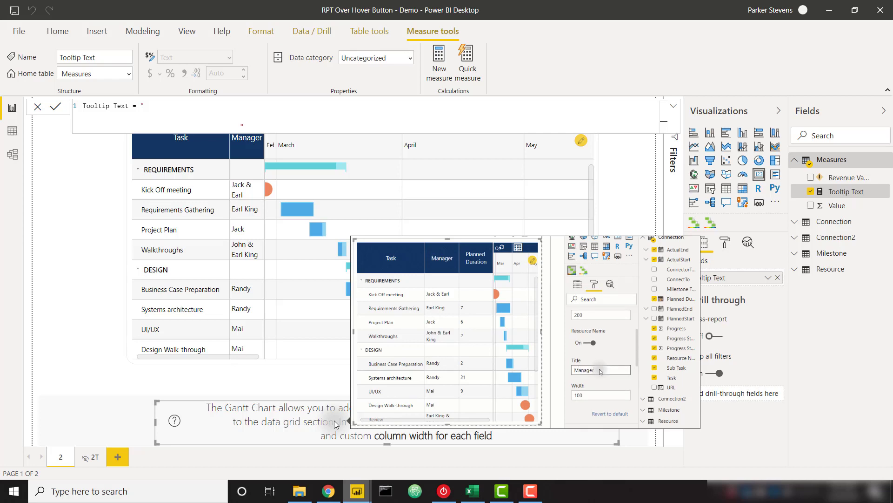
left_click(592, 394)
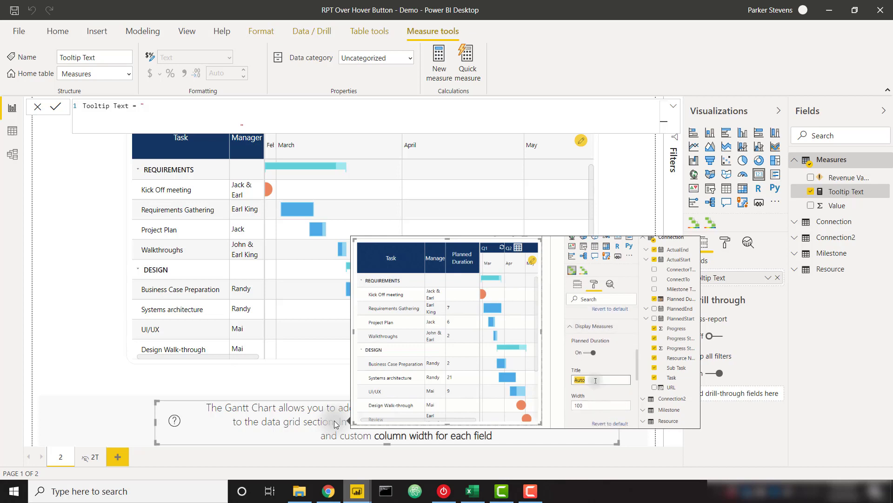
type("Planned")
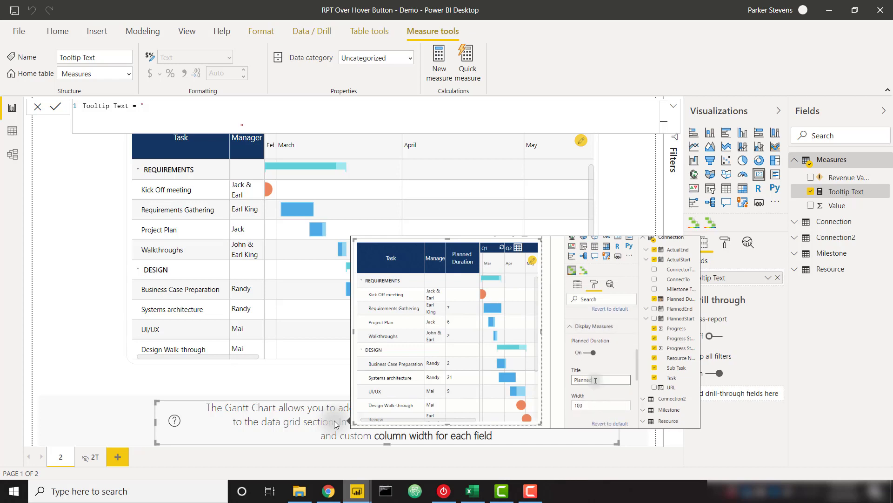